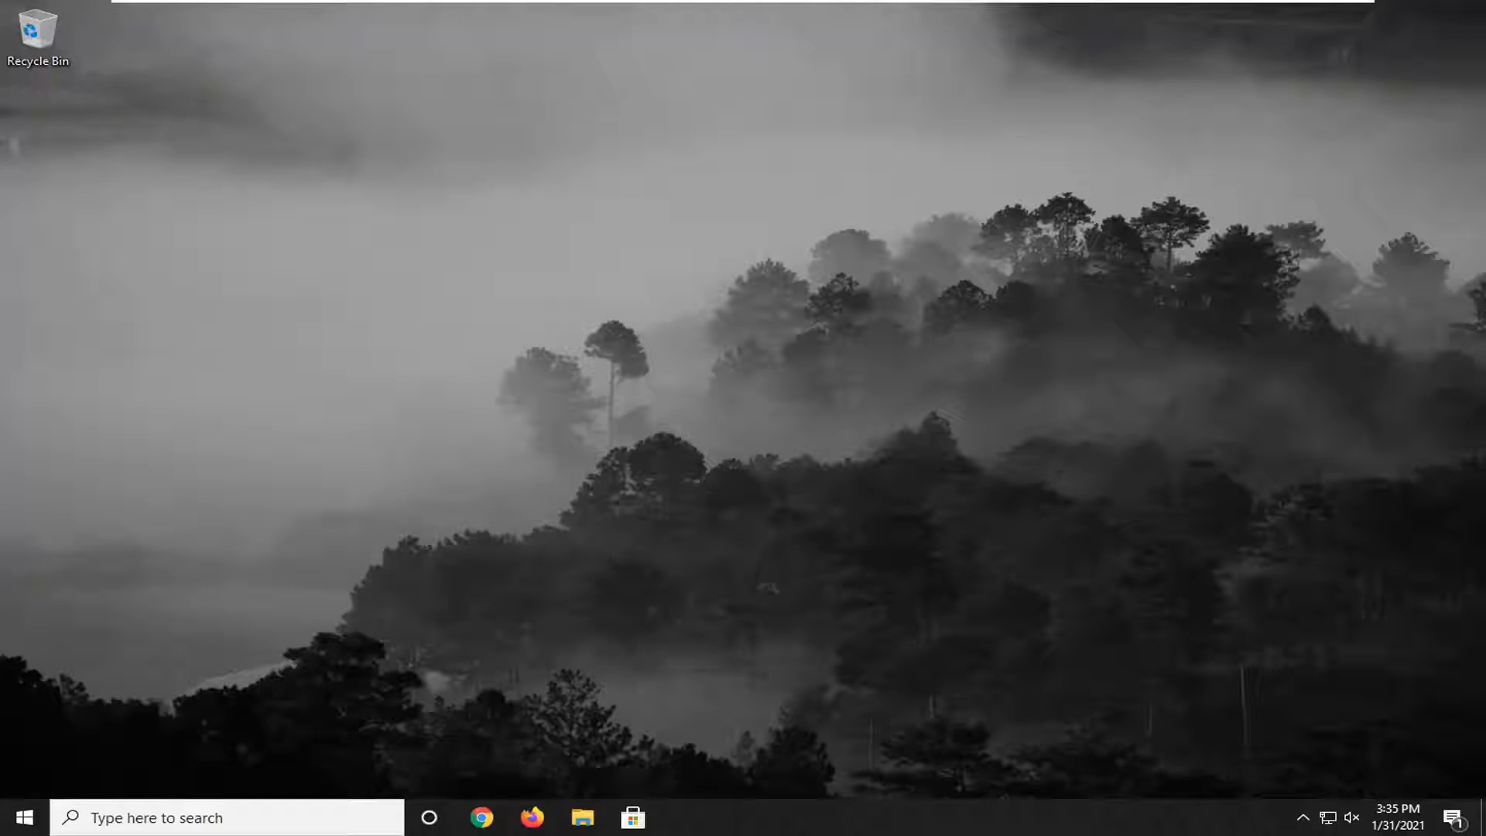
pyautogui.moveTo(699, 491)
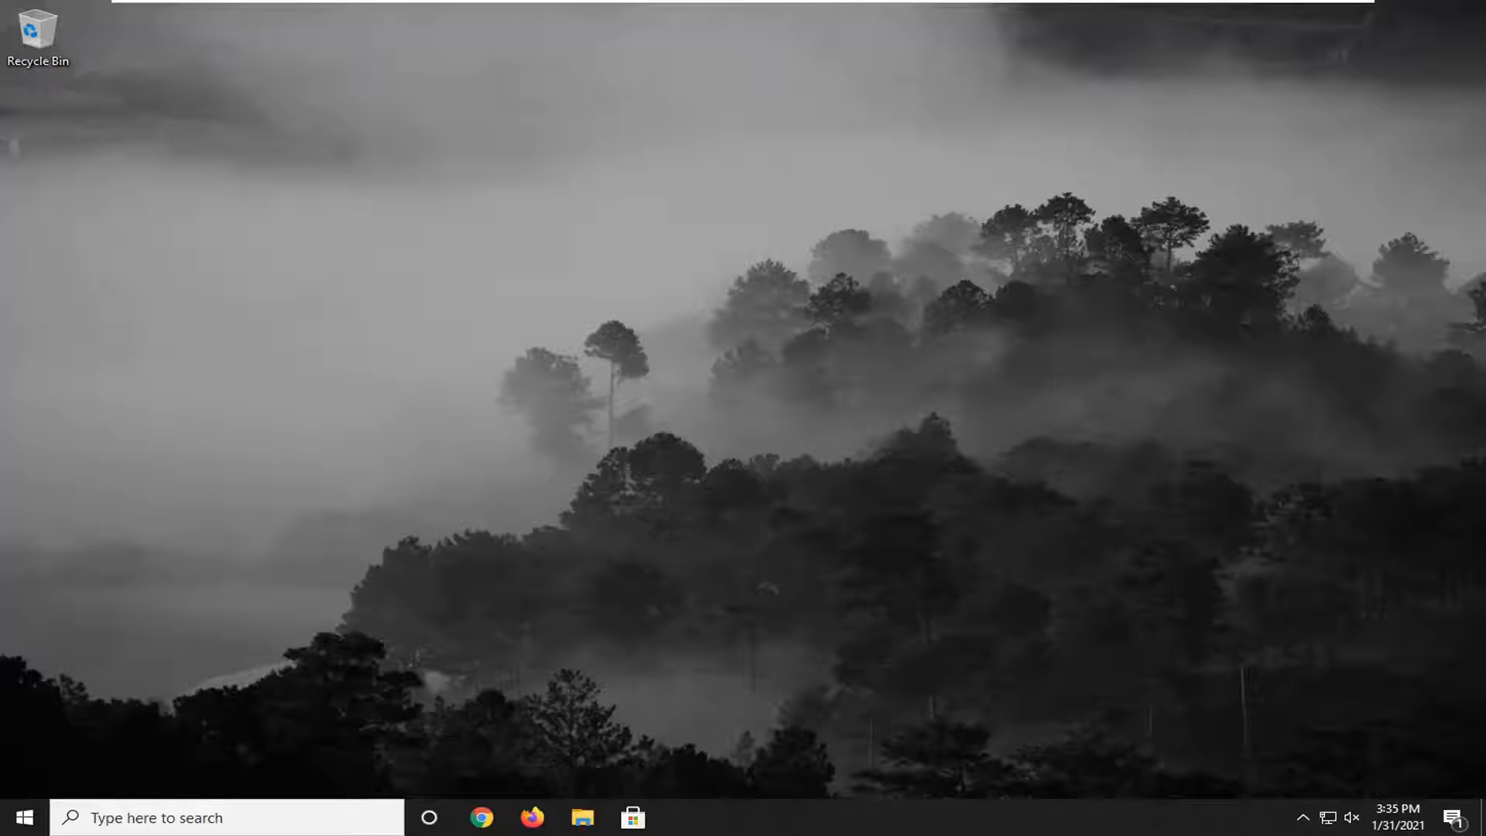
# Step: Launch Firefox from the taskbar so the Google home page loads
pyautogui.click(531, 817)
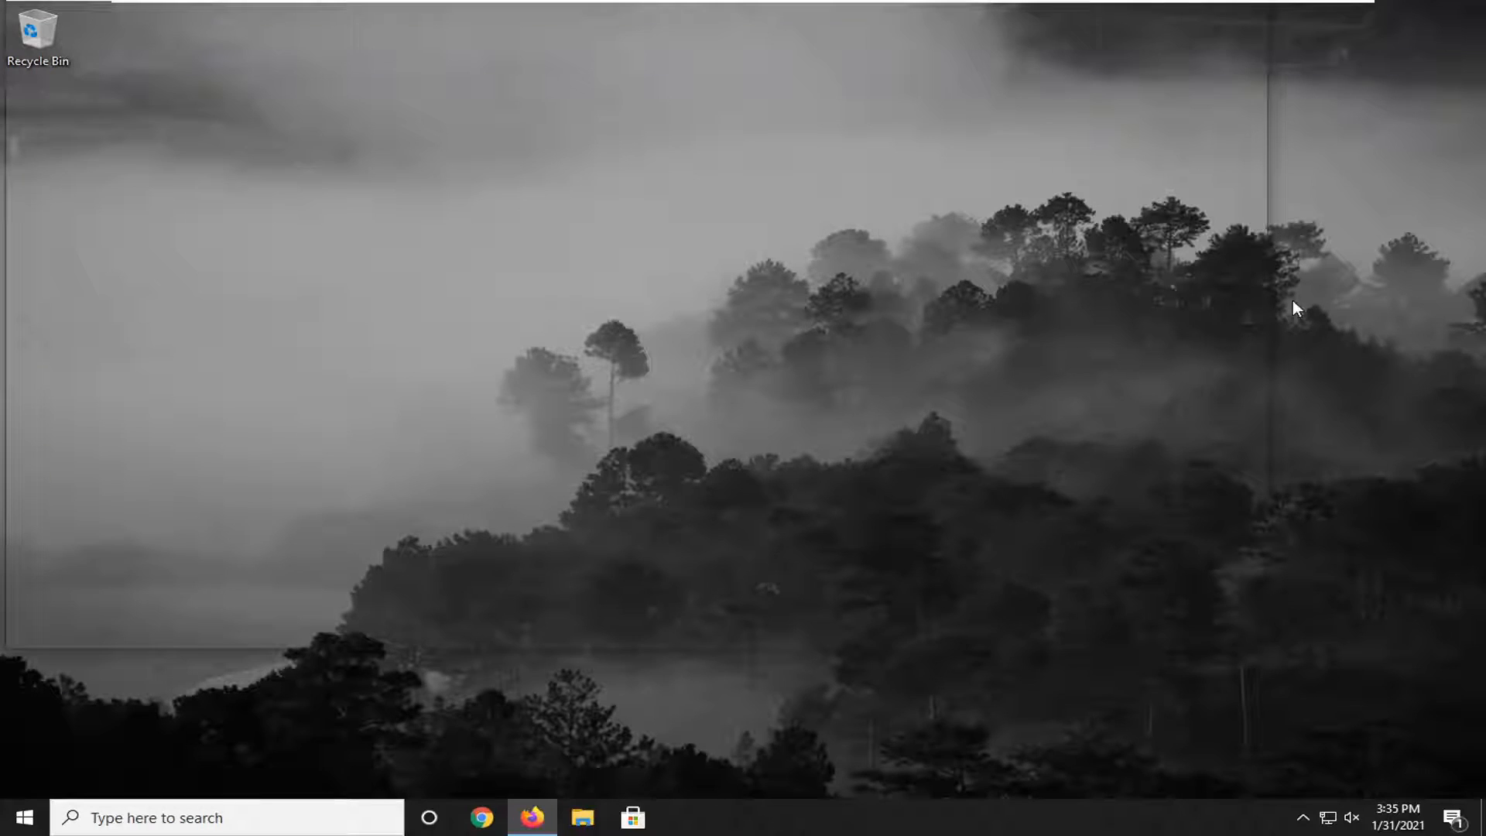
pyautogui.click(531, 817)
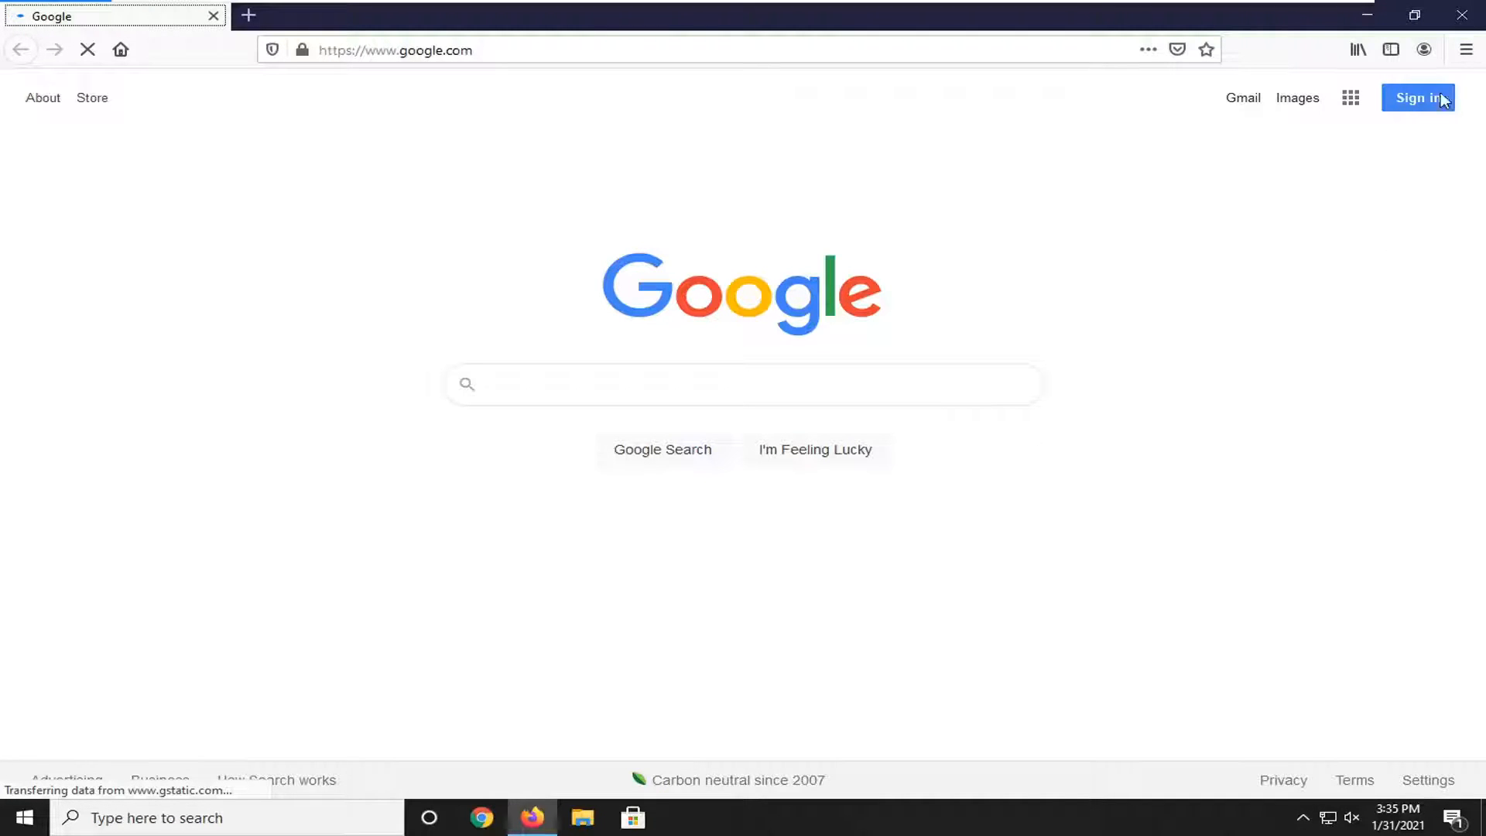
# Step: Bring up the Add-ons Manager in a new tab from the Firefox menu
pyautogui.click(1464, 50)
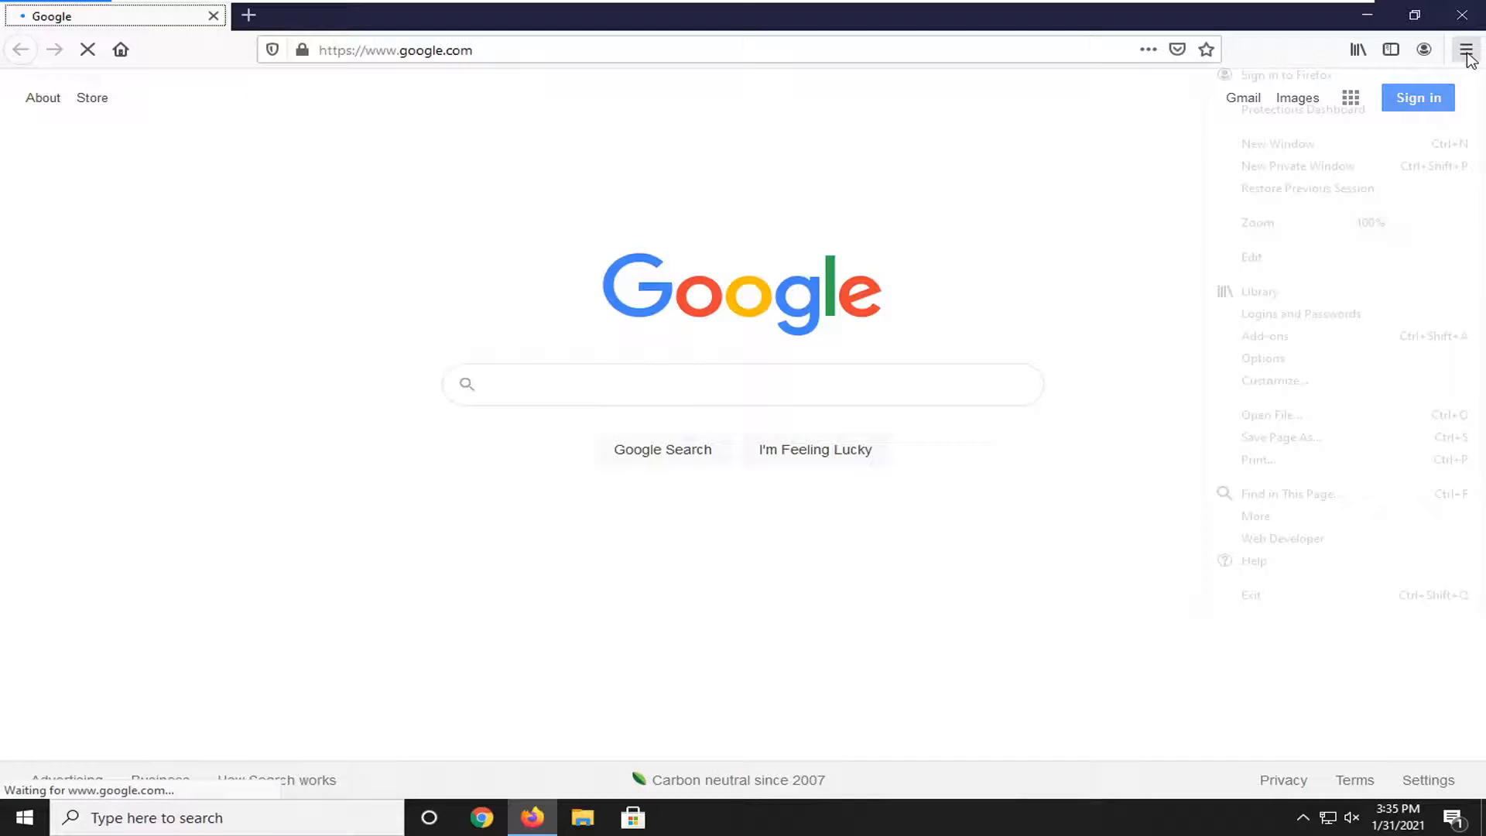
pyautogui.click(1465, 49)
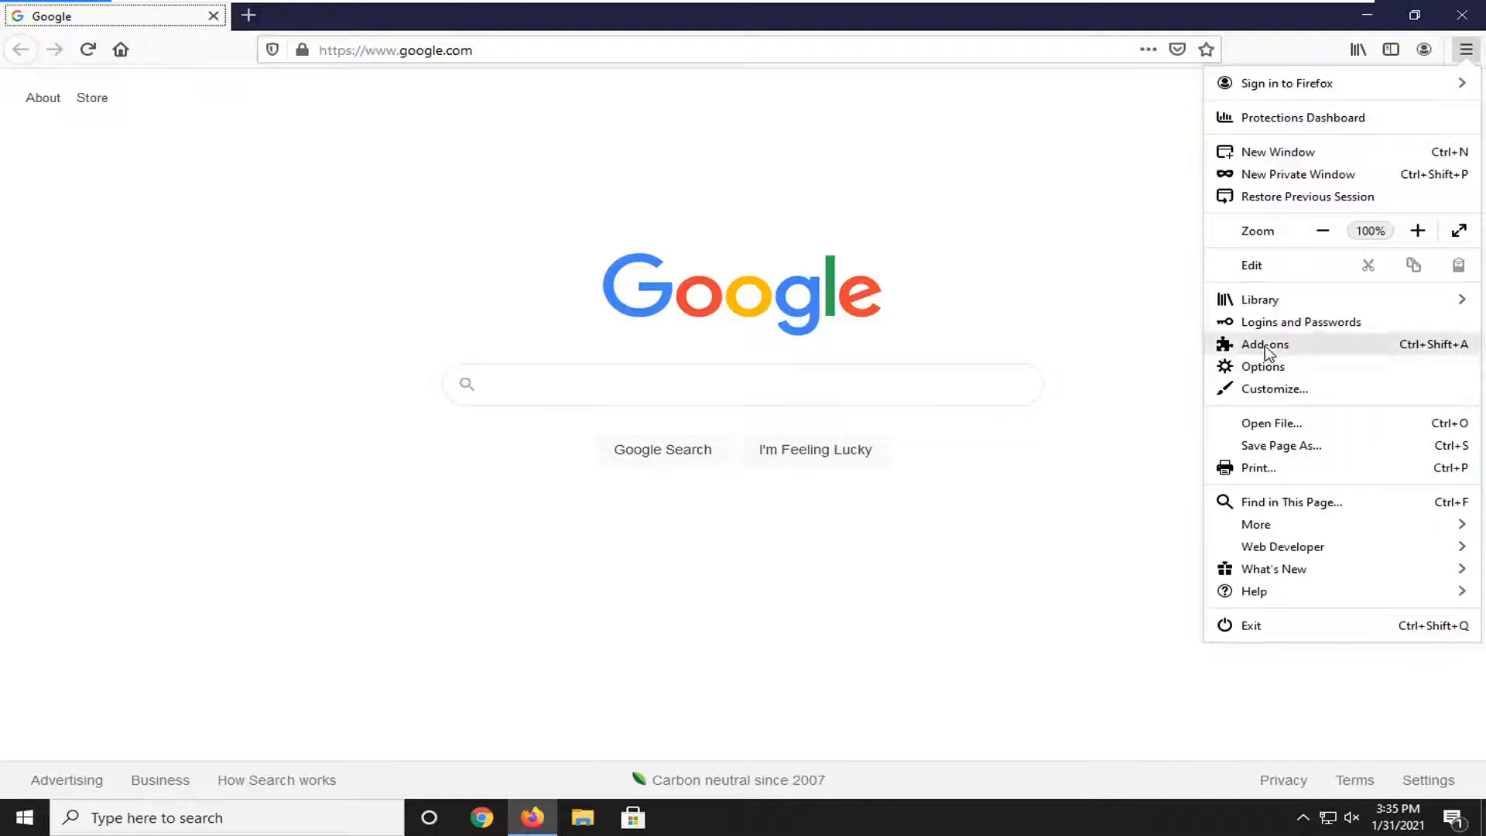
pyautogui.click(1263, 343)
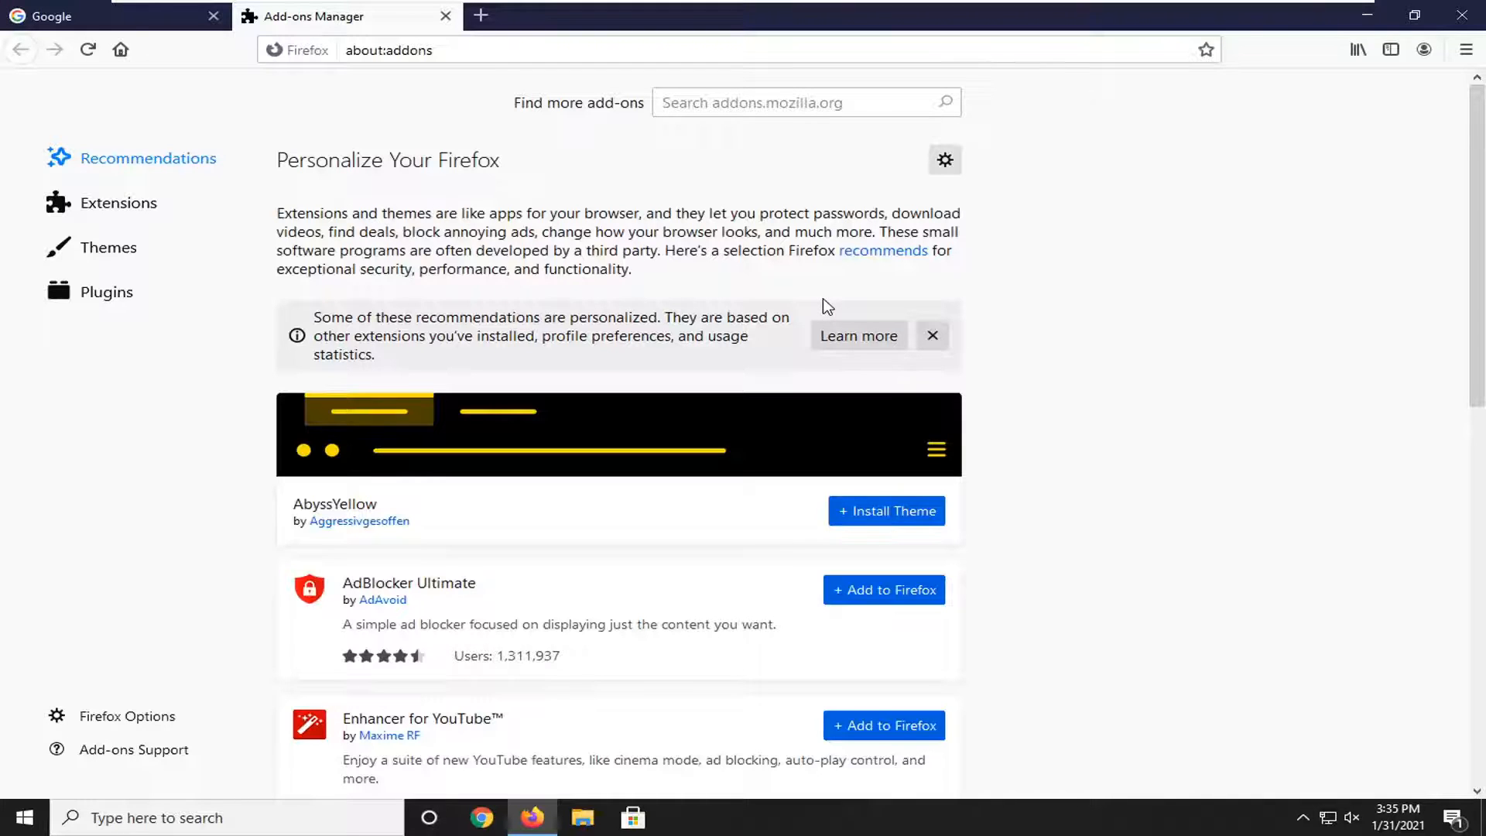
# Step: List installed extensions and toggle Ghostery – Privacy Ad Blocker off and on twice, leaving it enabled
pyautogui.click(119, 201)
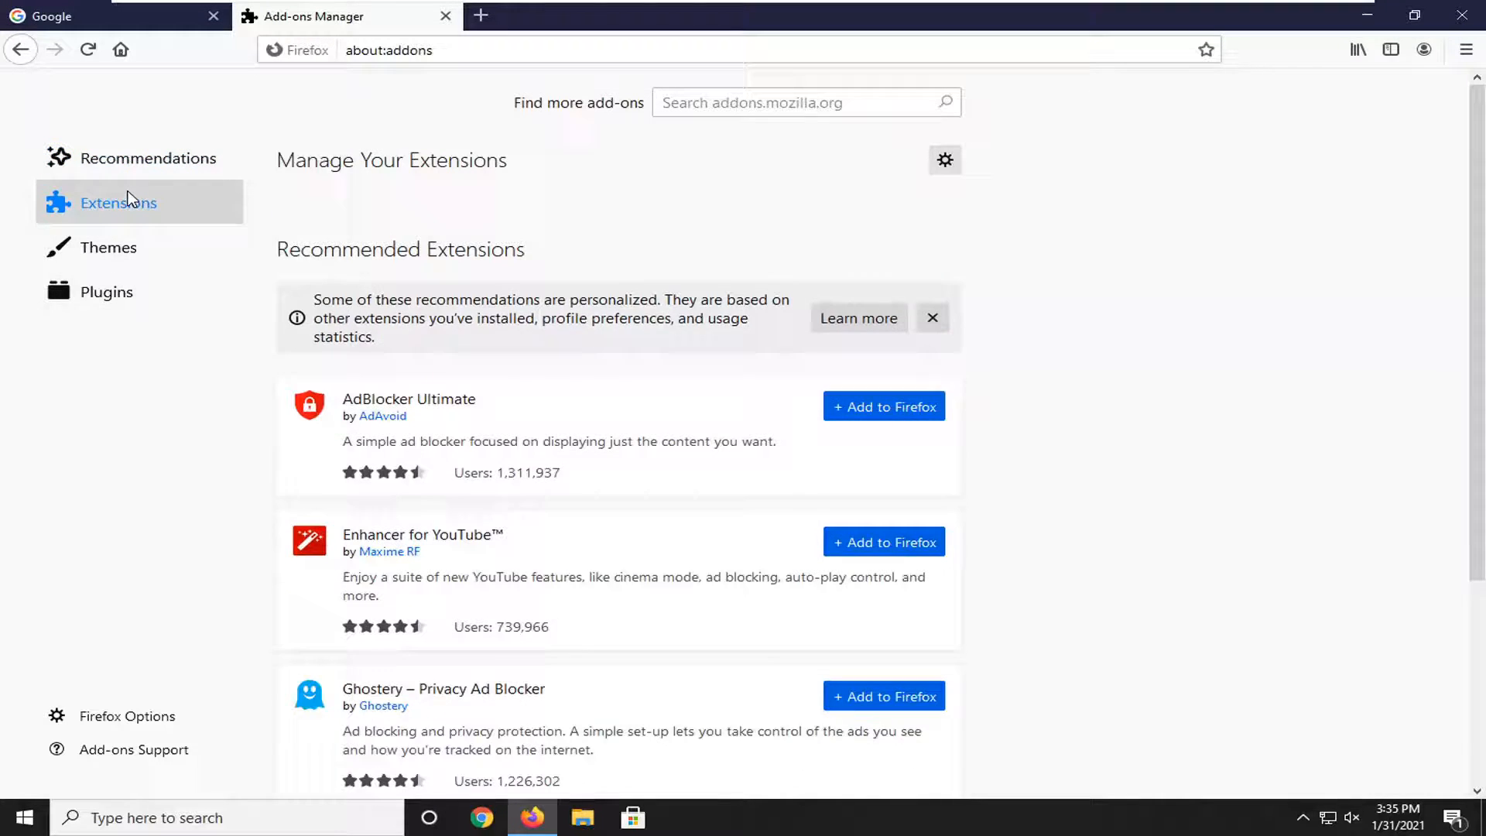
pyautogui.click(882, 695)
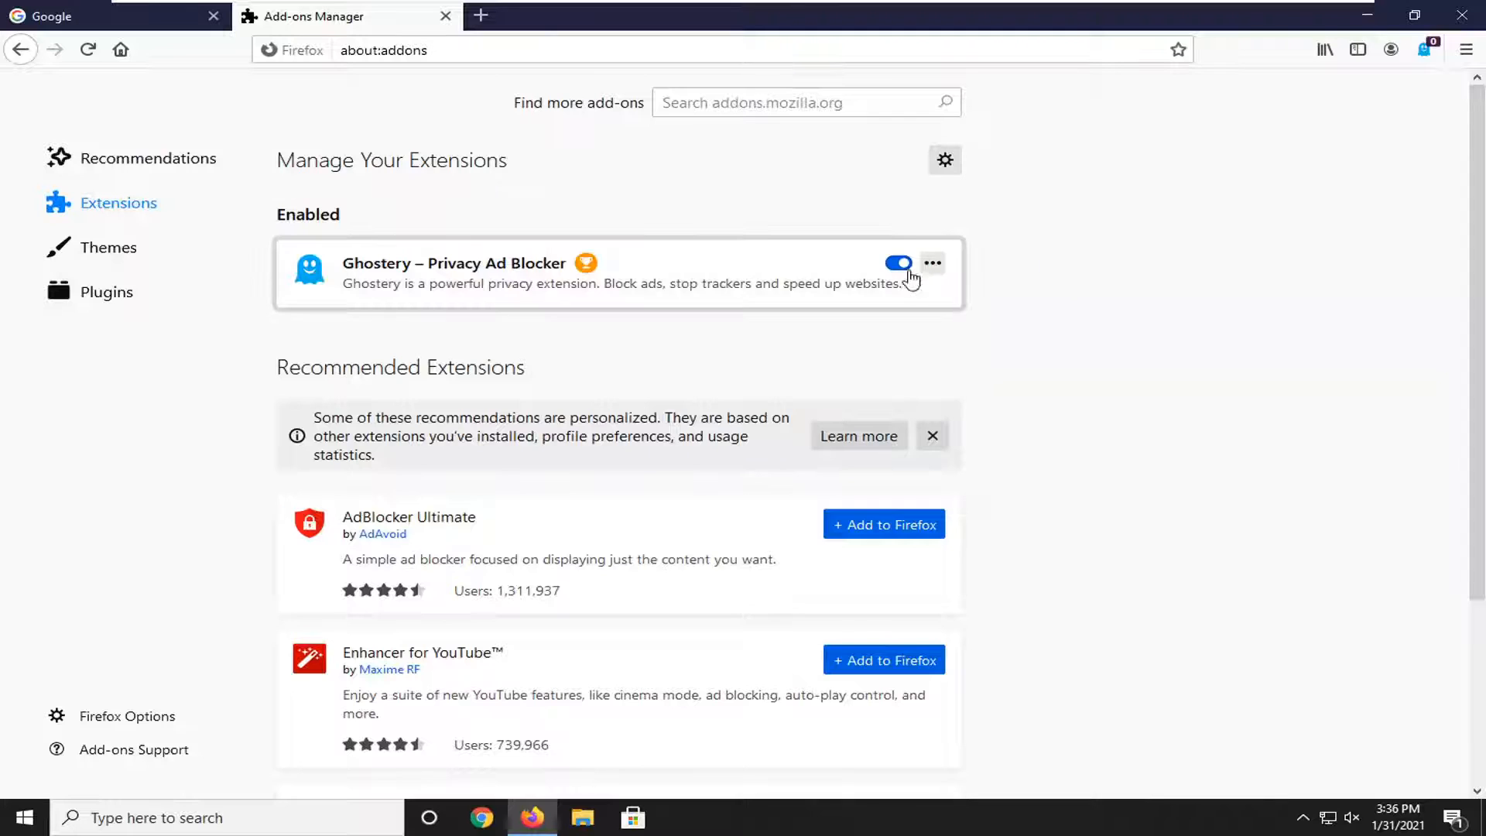
pyautogui.click(896, 263)
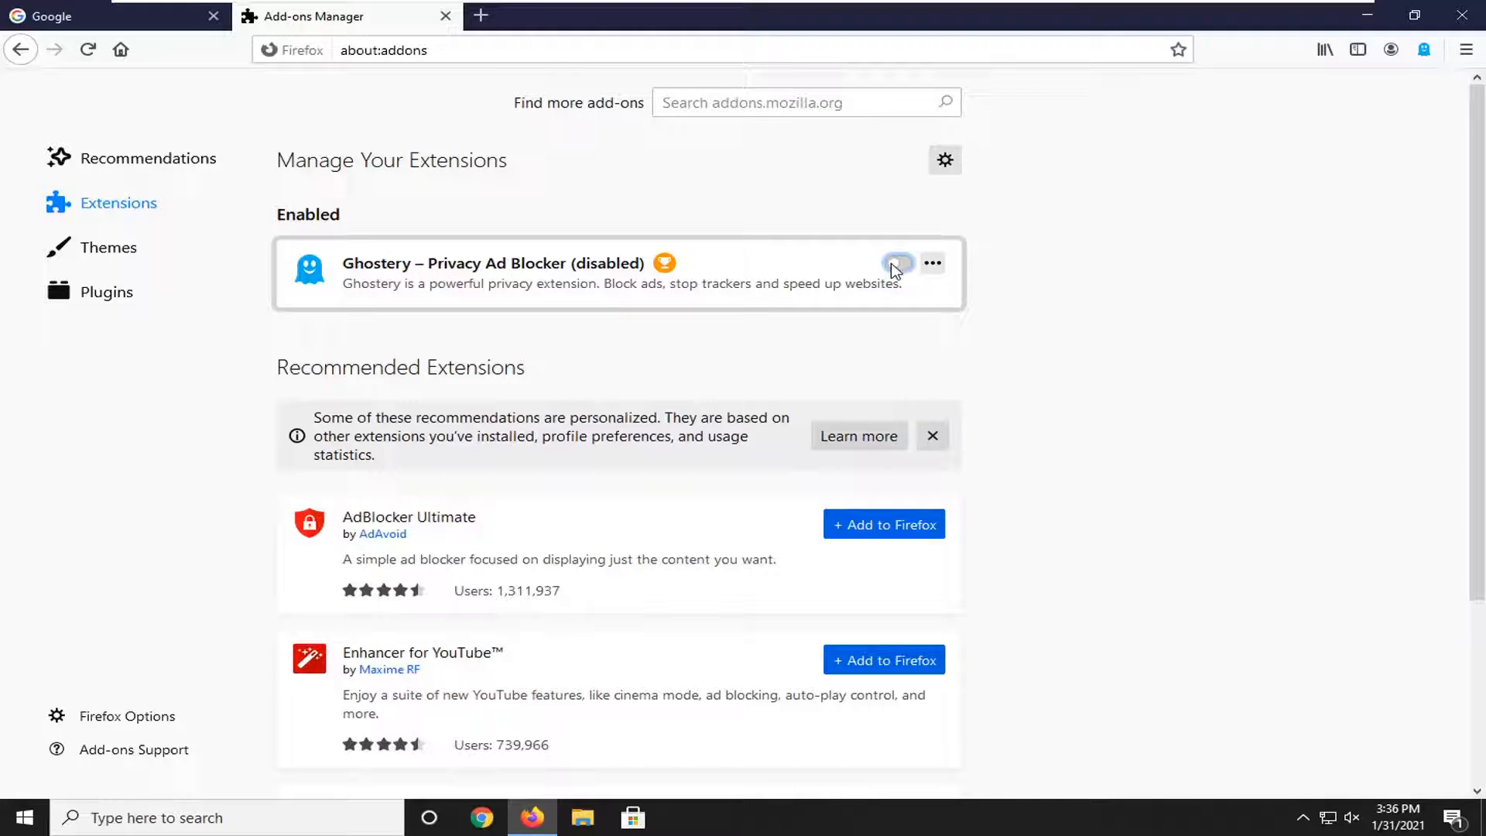
pyautogui.click(896, 263)
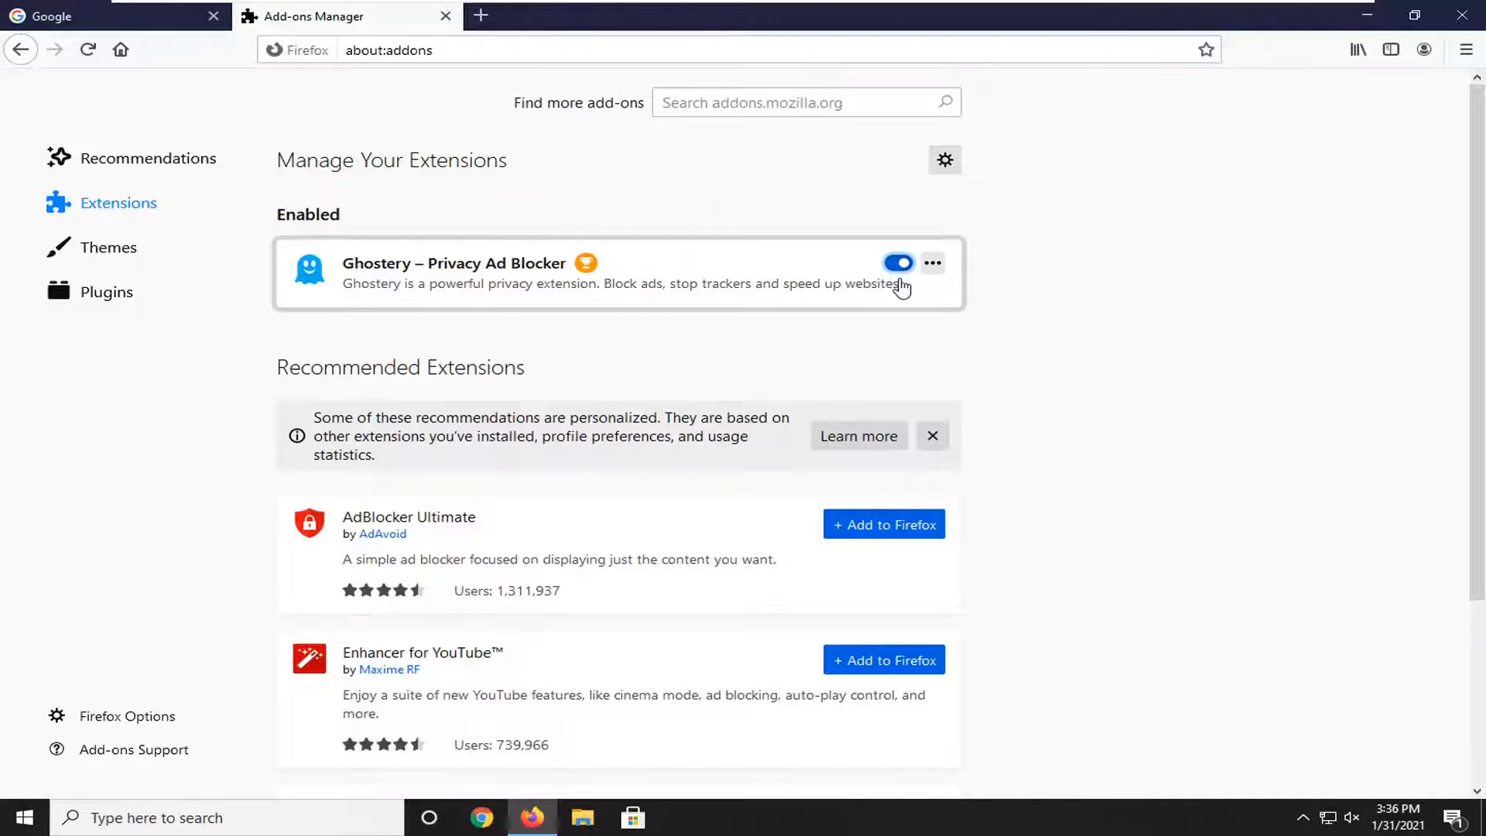
pyautogui.click(896, 263)
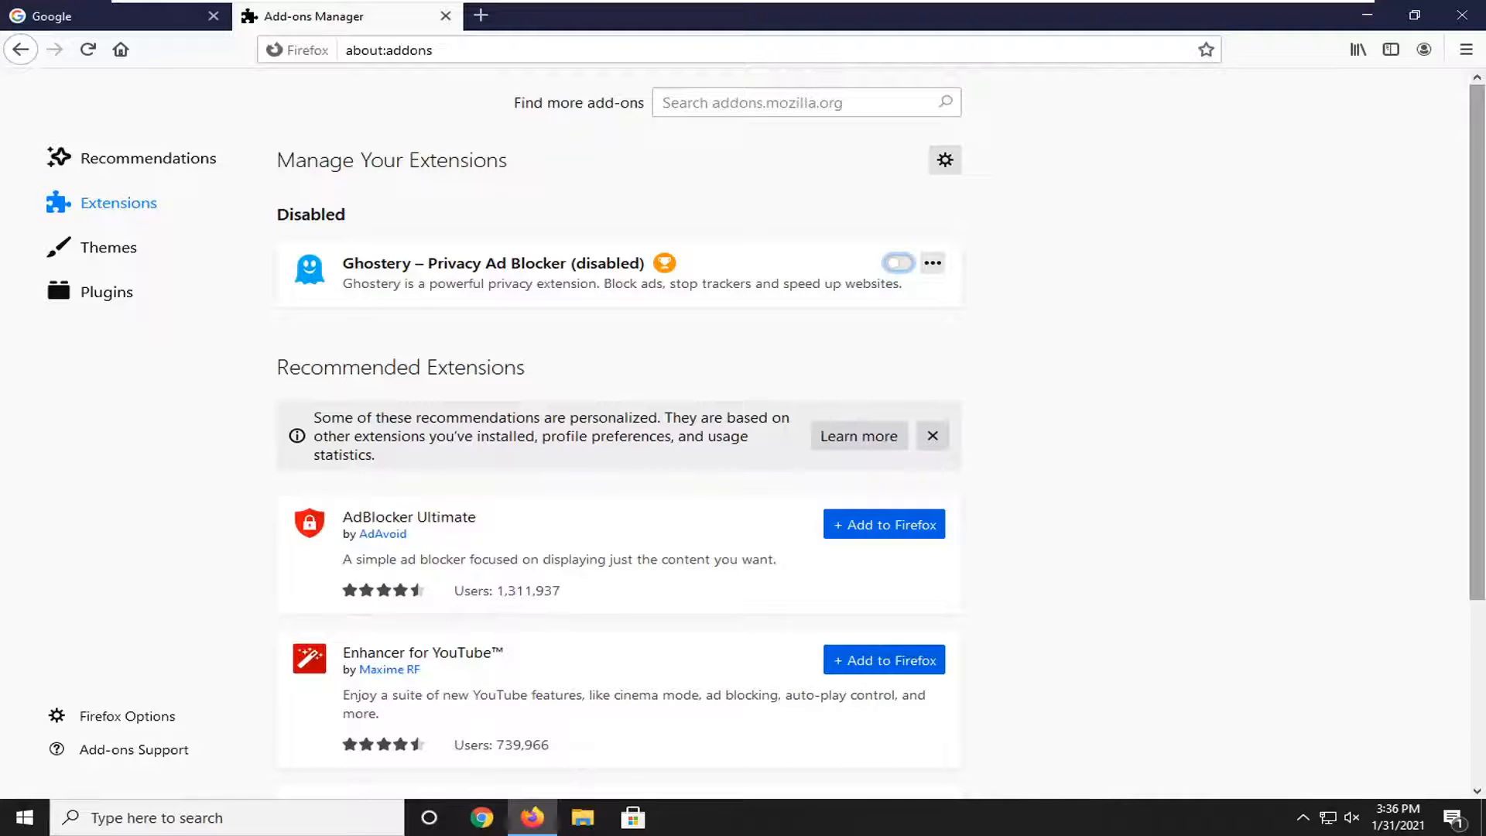
pyautogui.click(896, 263)
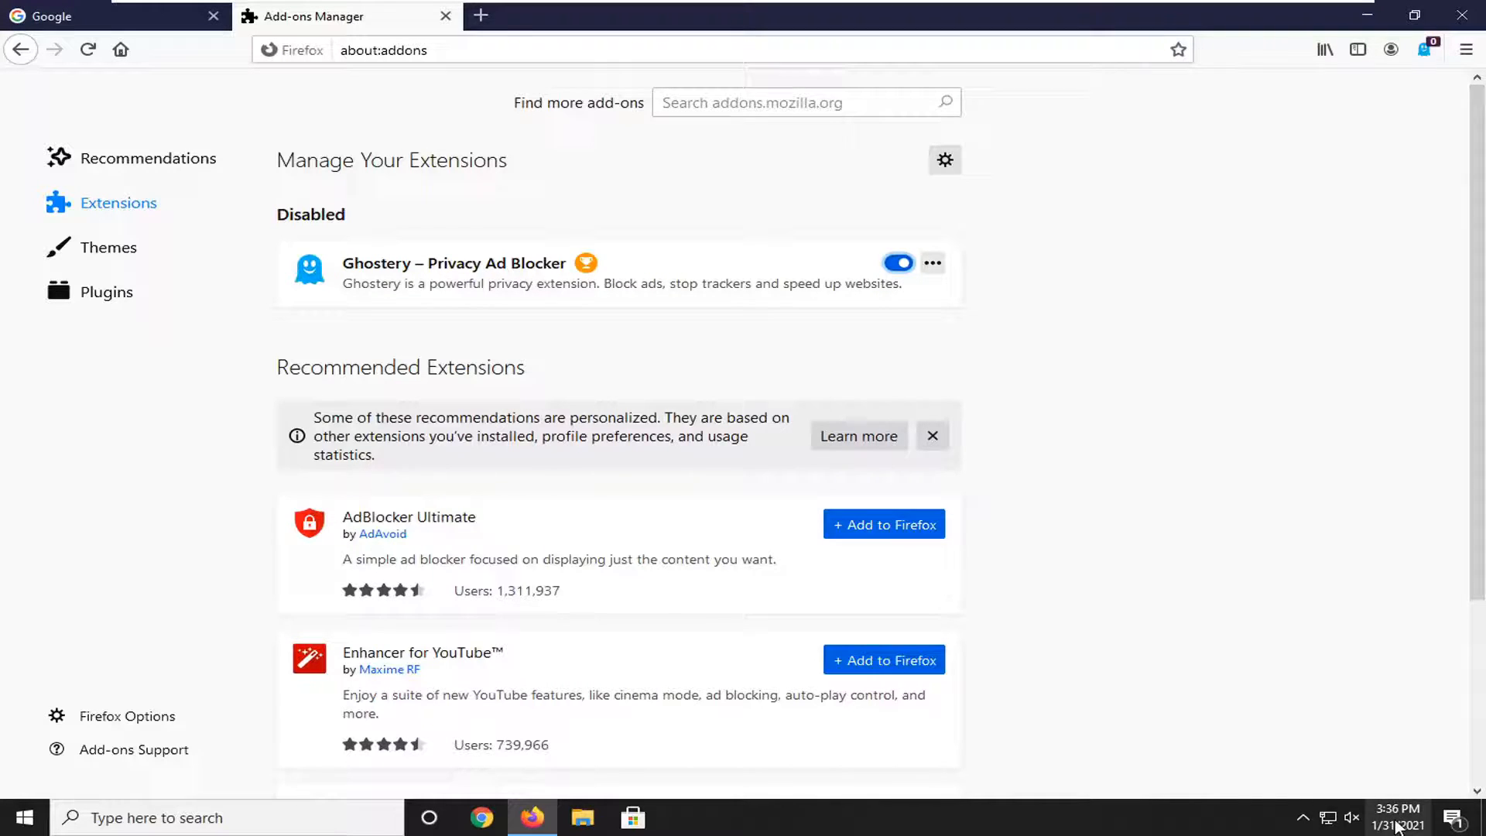
pyautogui.moveTo(1399, 817)
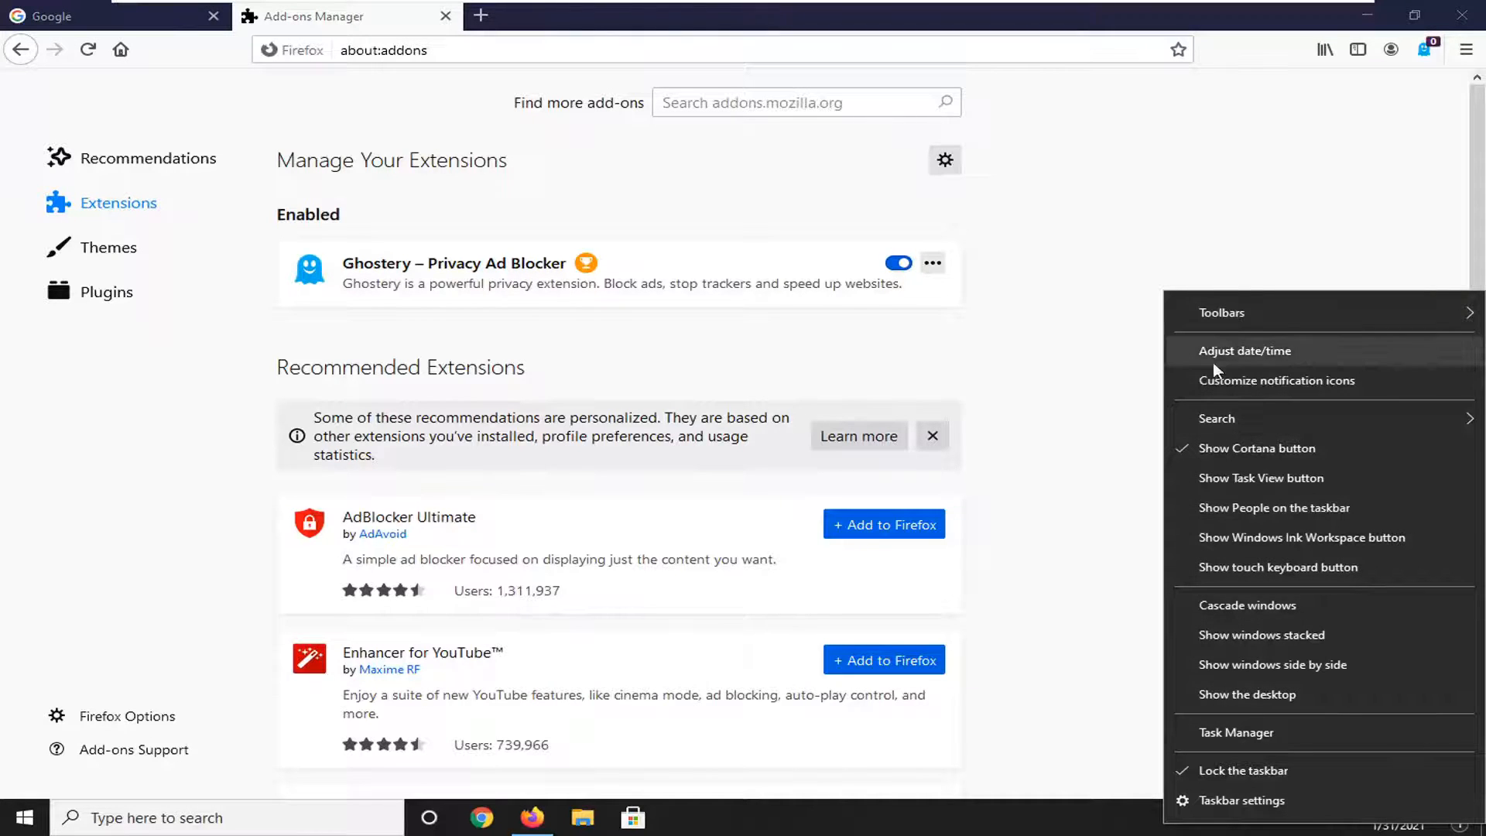
pyautogui.click(1244, 352)
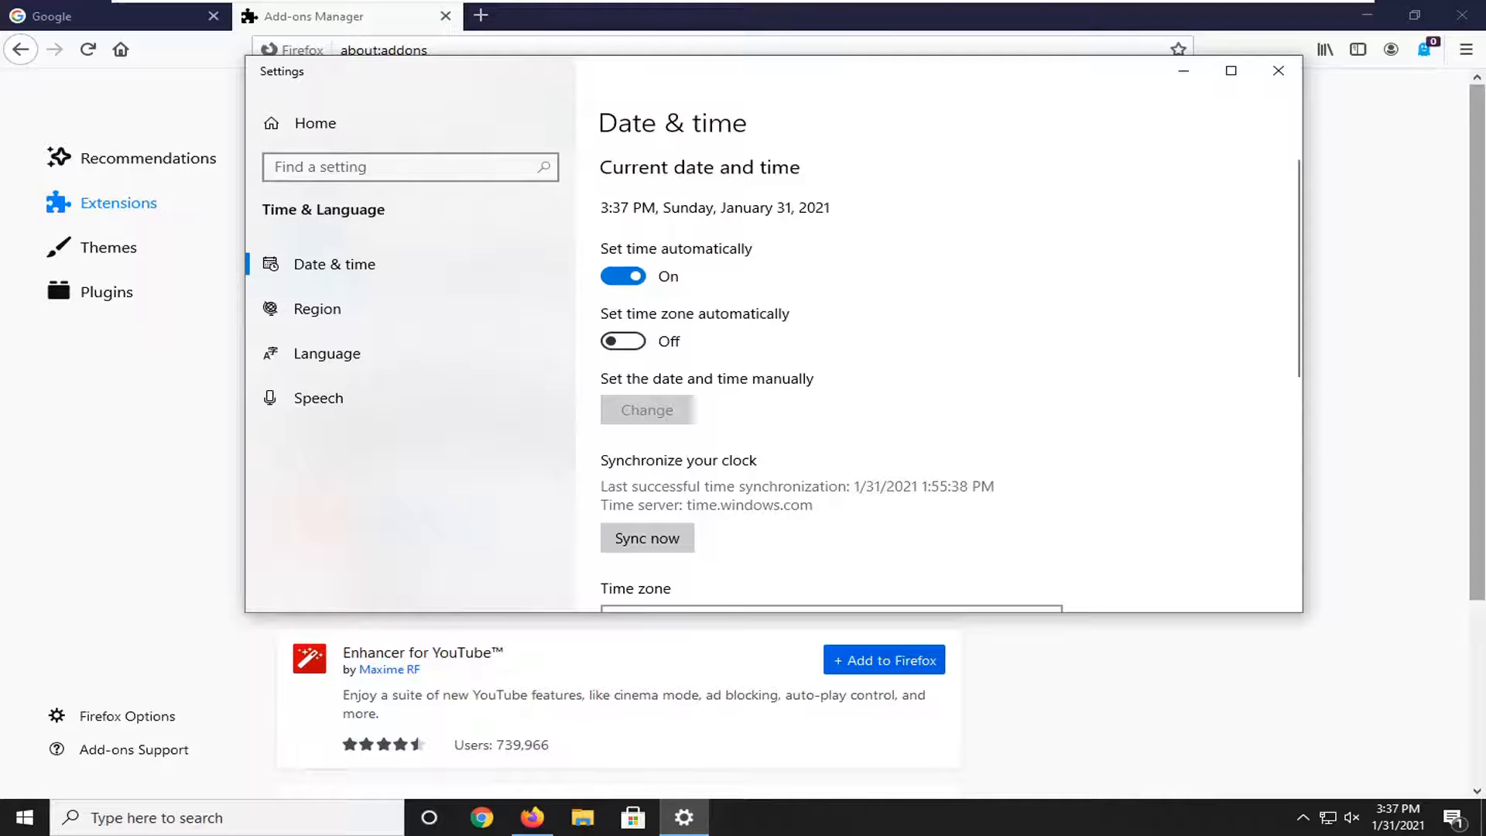
pyautogui.moveTo(949, 308)
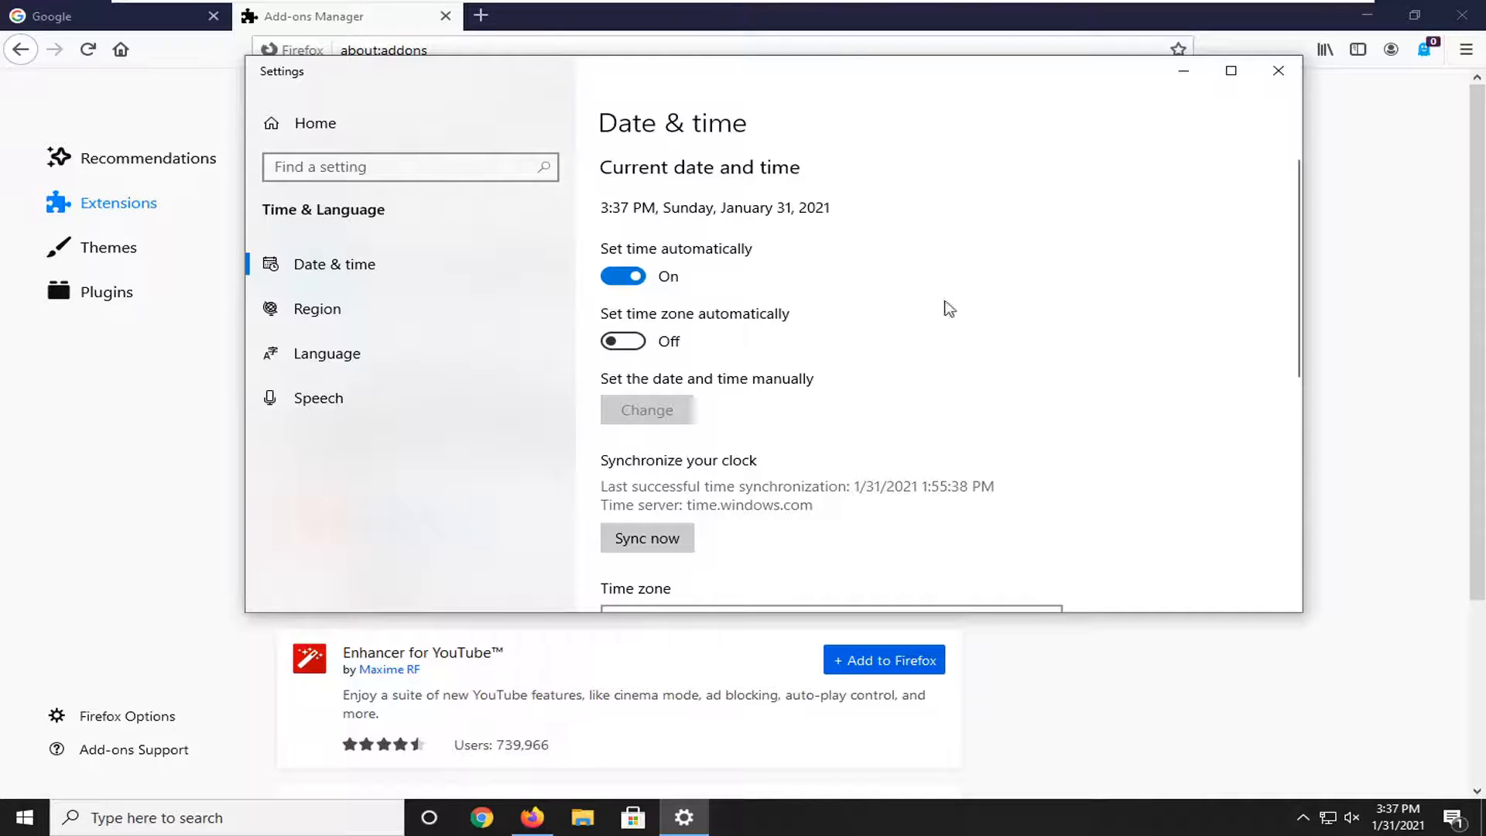
pyautogui.click(1277, 70)
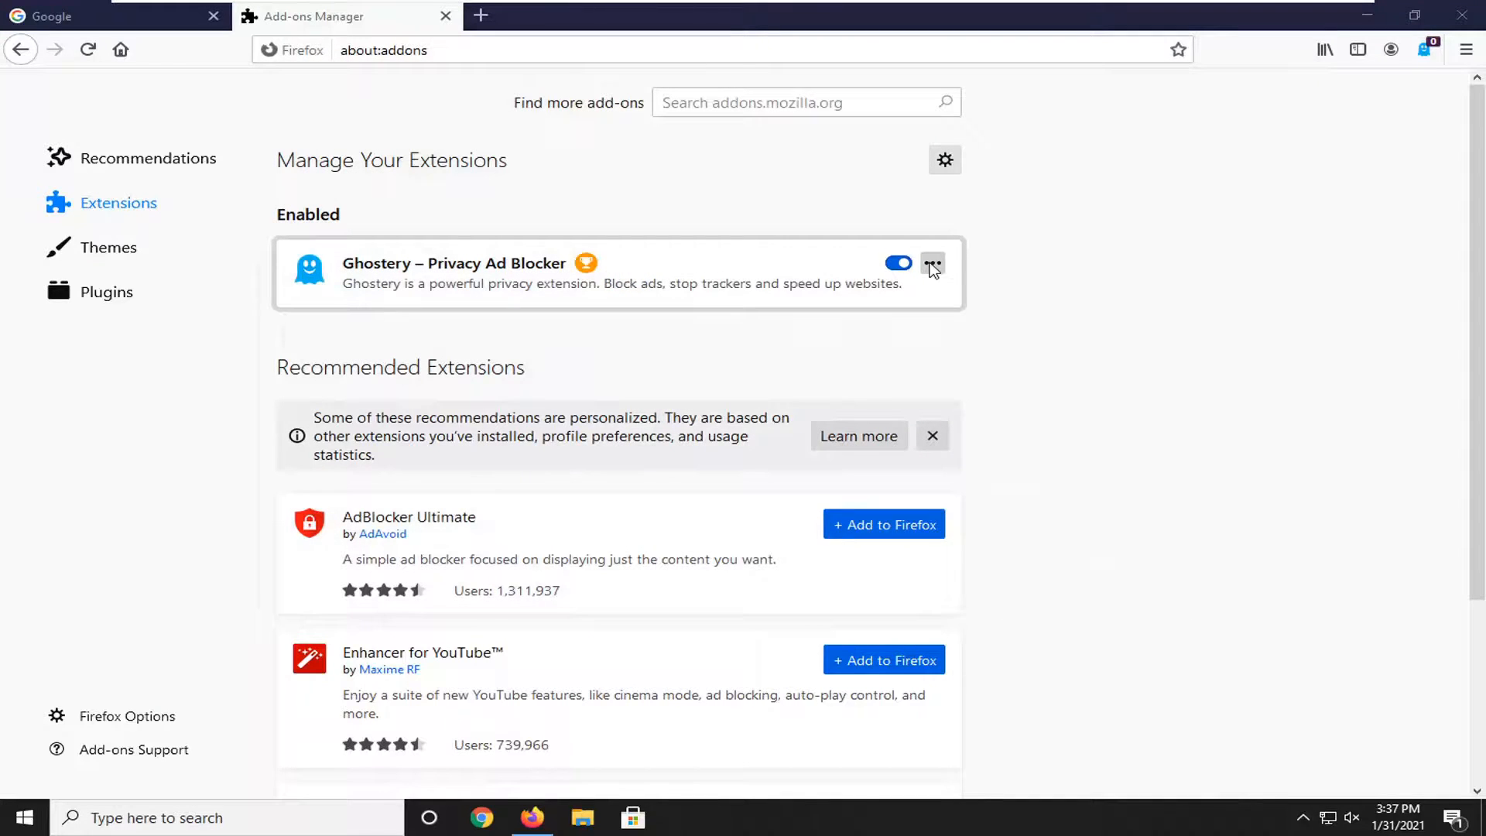
# Step: Show Ghostery's action menu listing Remove, Options, Report and Manage
pyautogui.click(931, 263)
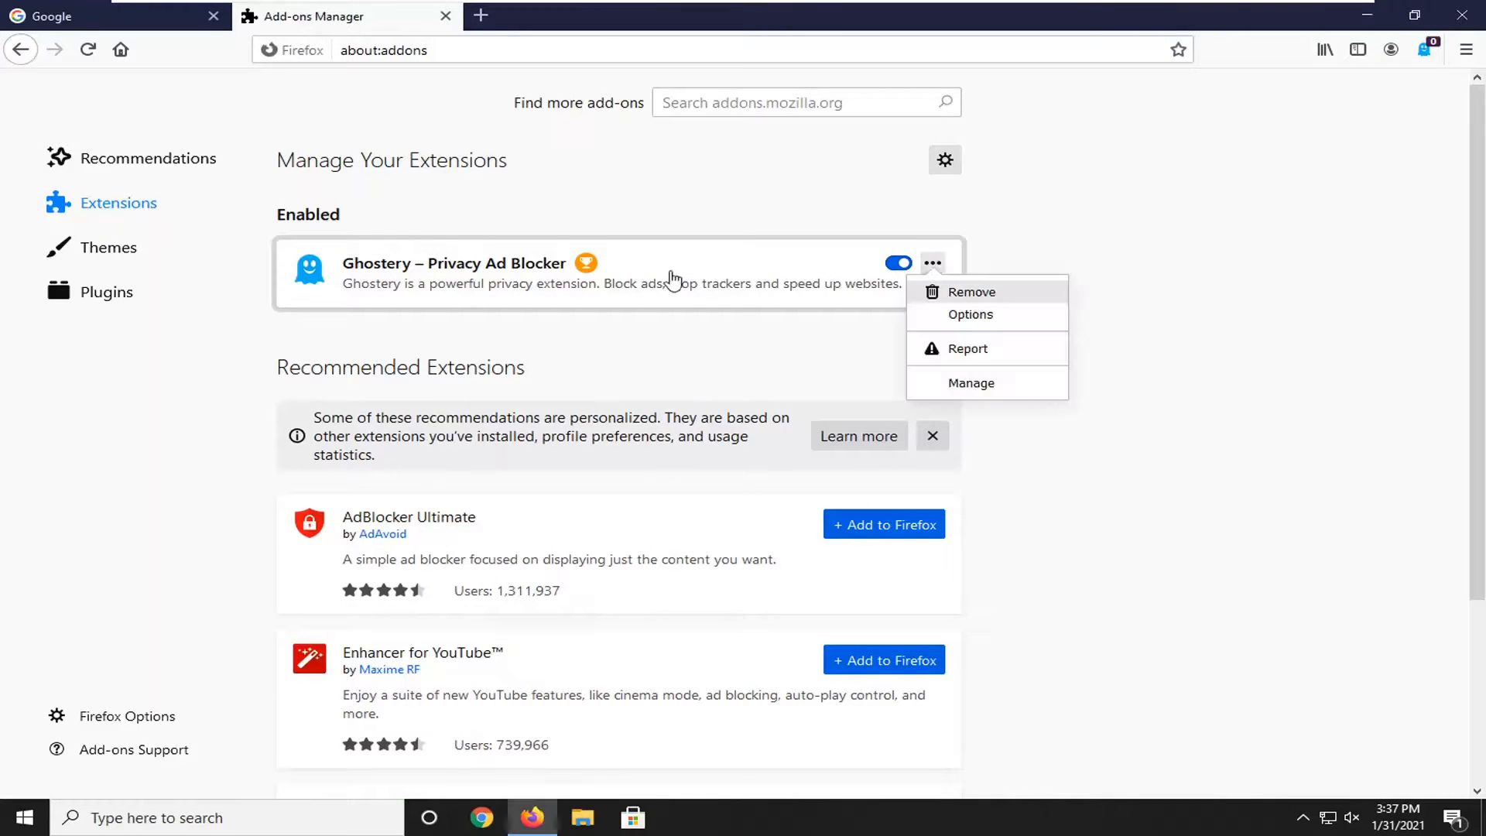
pyautogui.moveTo(972, 295)
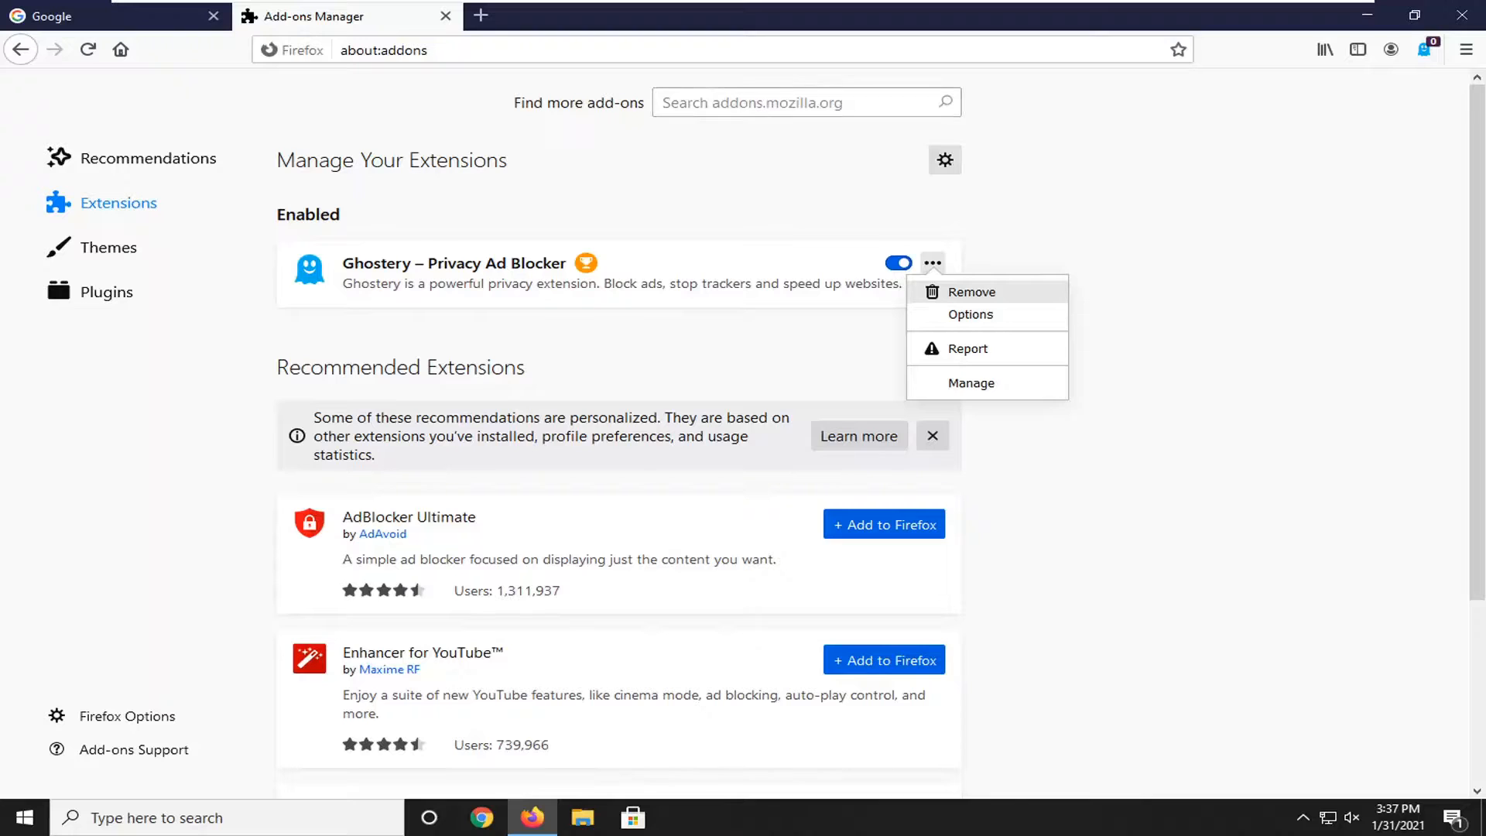
pyautogui.moveTo(644, 152)
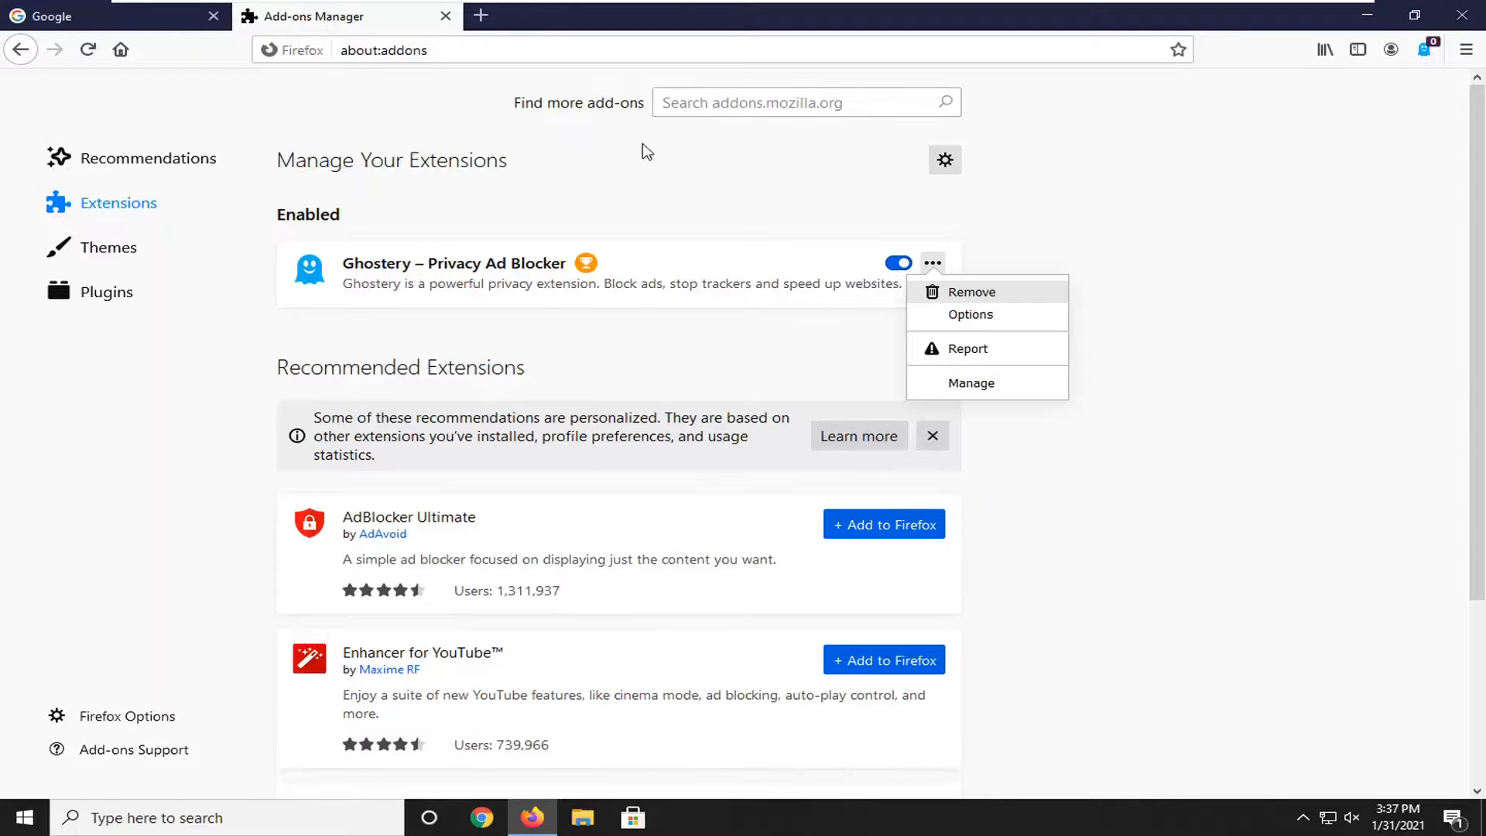
pyautogui.moveTo(694, 161)
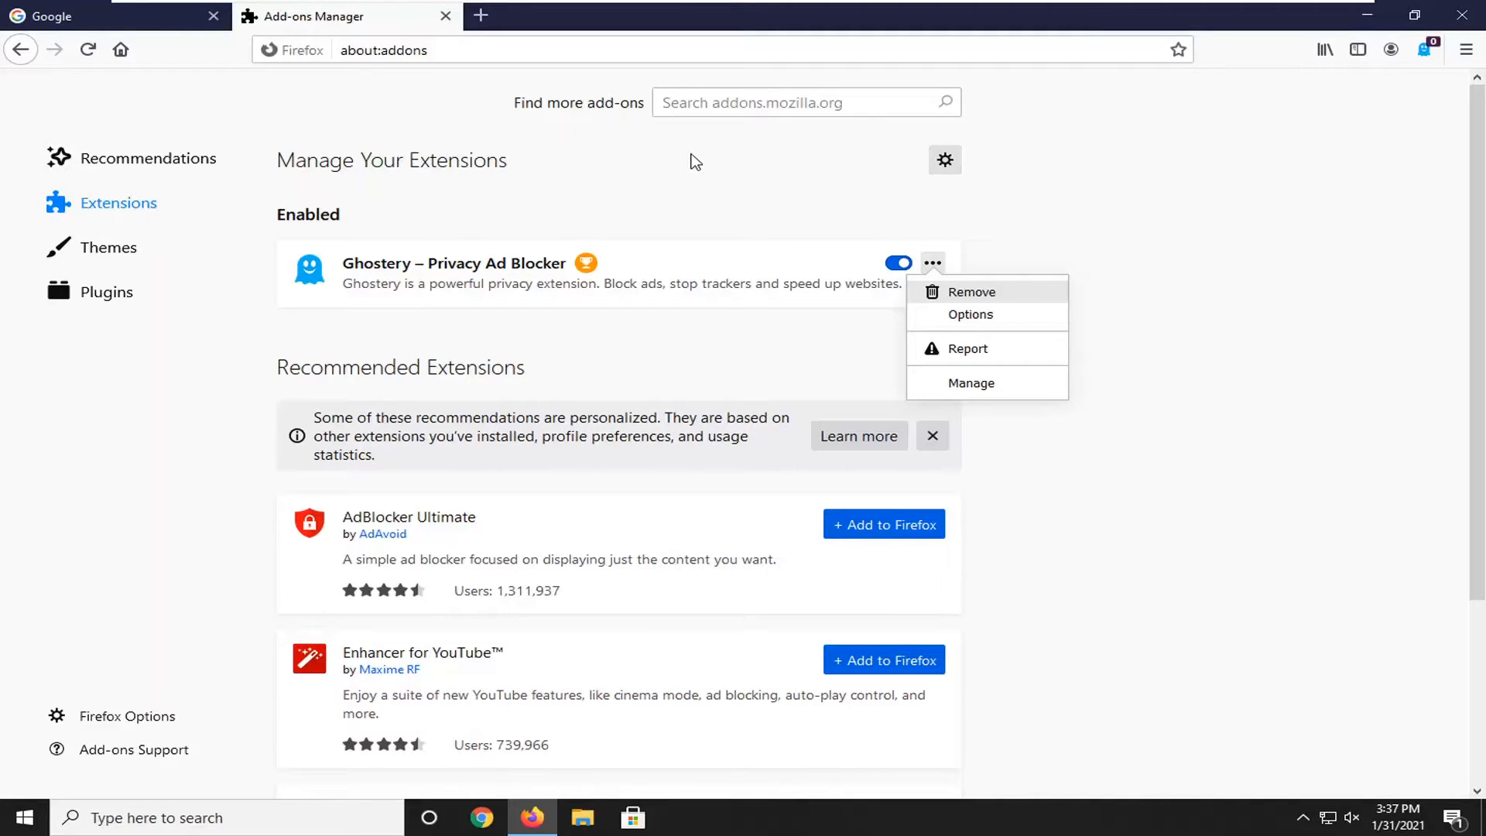